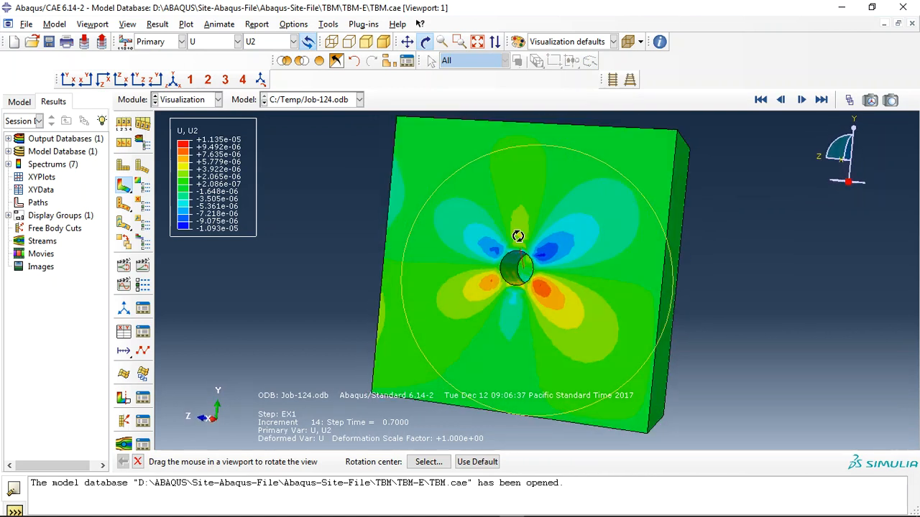
Step: Rotate the block to look into the tunnel opening and its walls on the U2 contour
left_click_drag(518, 236, 498, 196)
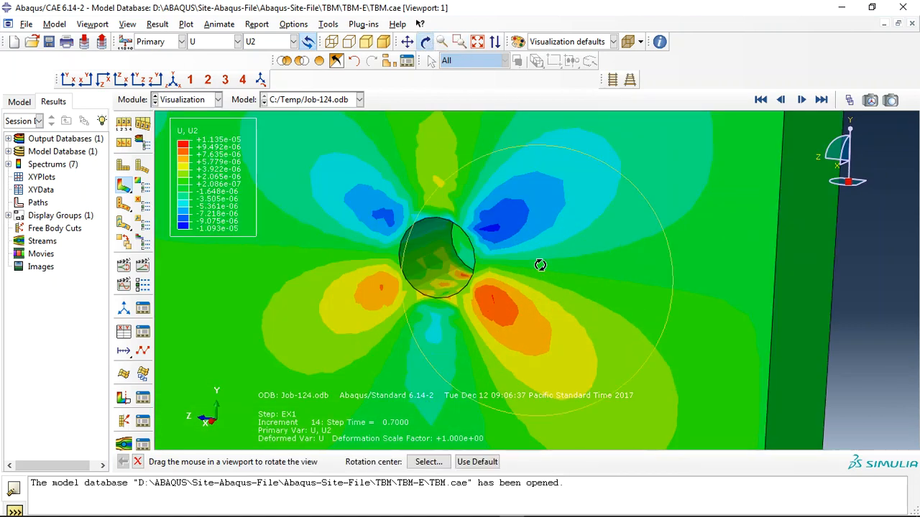
left_click_drag(540, 265, 566, 257)
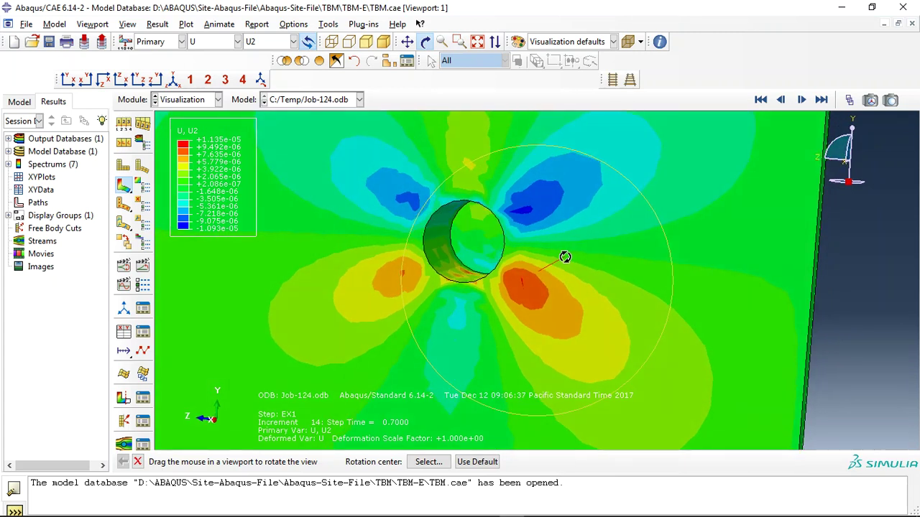
left_click_drag(565, 256, 514, 280)
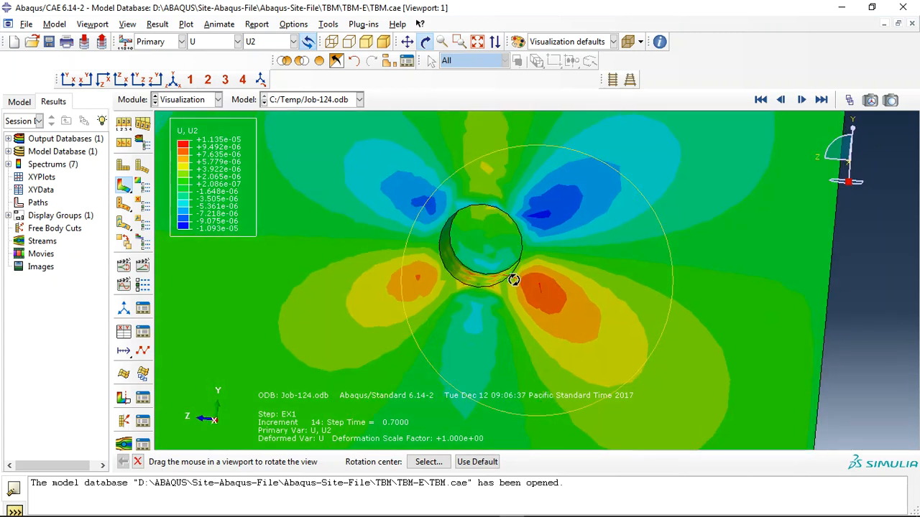
left_click_drag(514, 281, 497, 283)
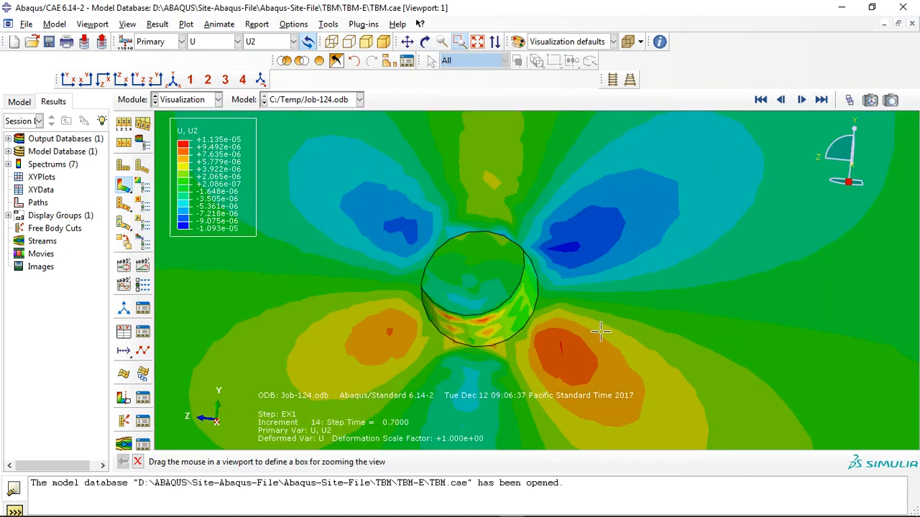
Step: Animate the Job-124 results through the steps and orbit the view along the tunnel axis
left_click(802, 100)
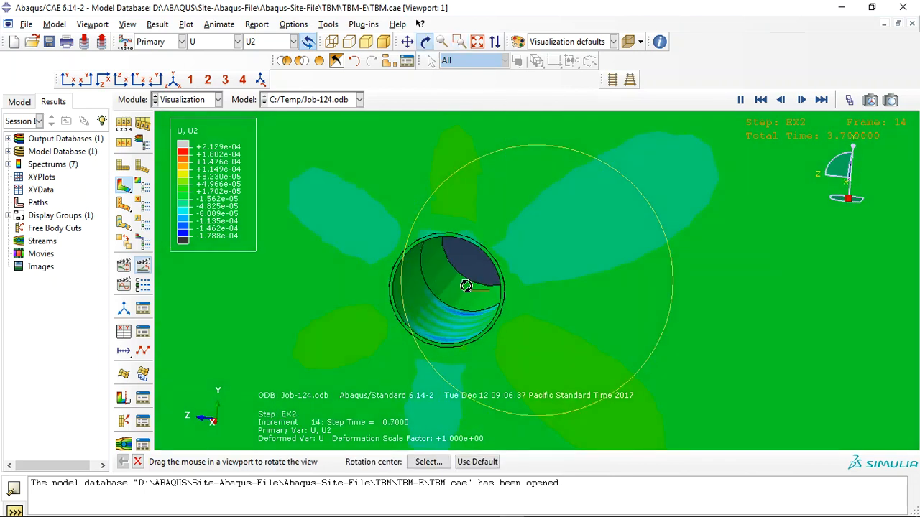
left_click_drag(467, 286, 454, 284)
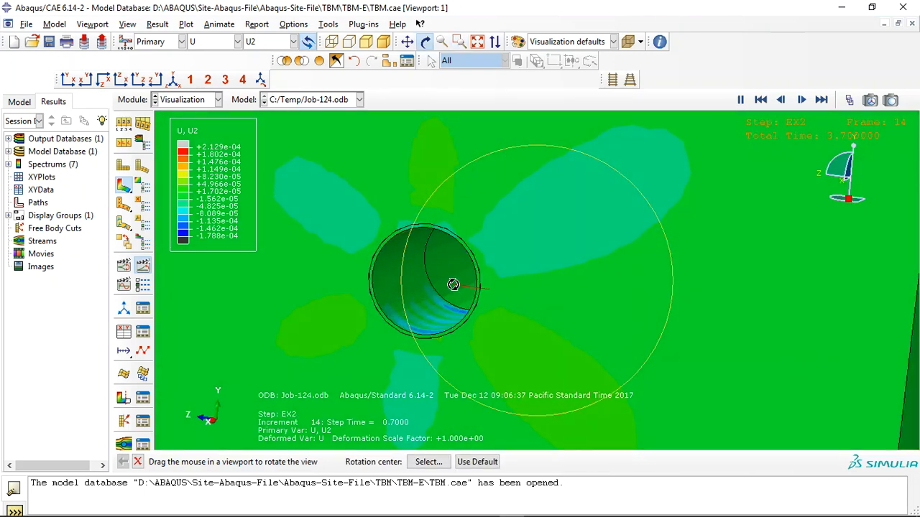
left_click_drag(454, 284, 464, 282)
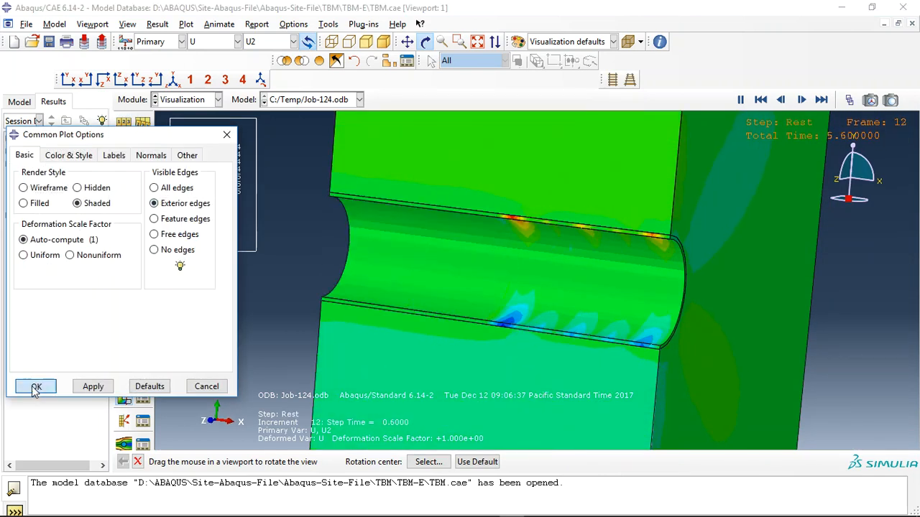
Step: Confirm the plot and animation options, then switch the contour to S, Mises
left_click(34, 385)
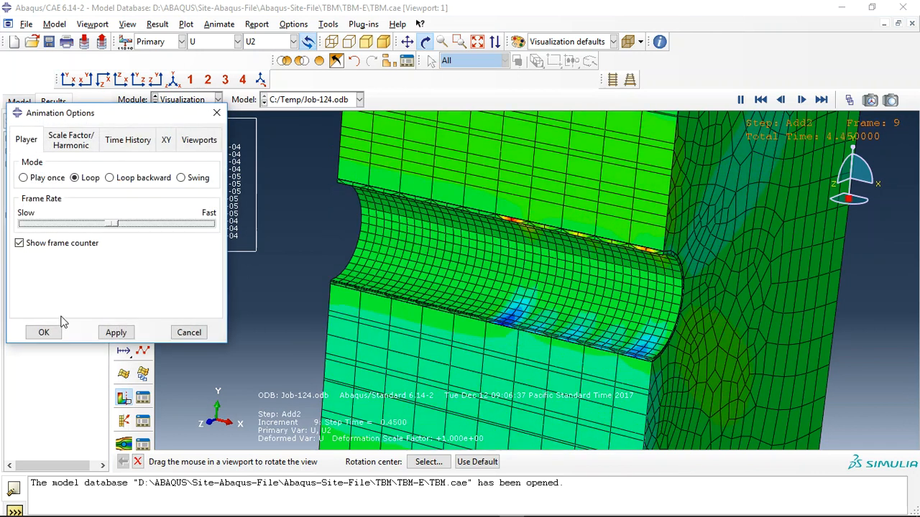
left_click(42, 332)
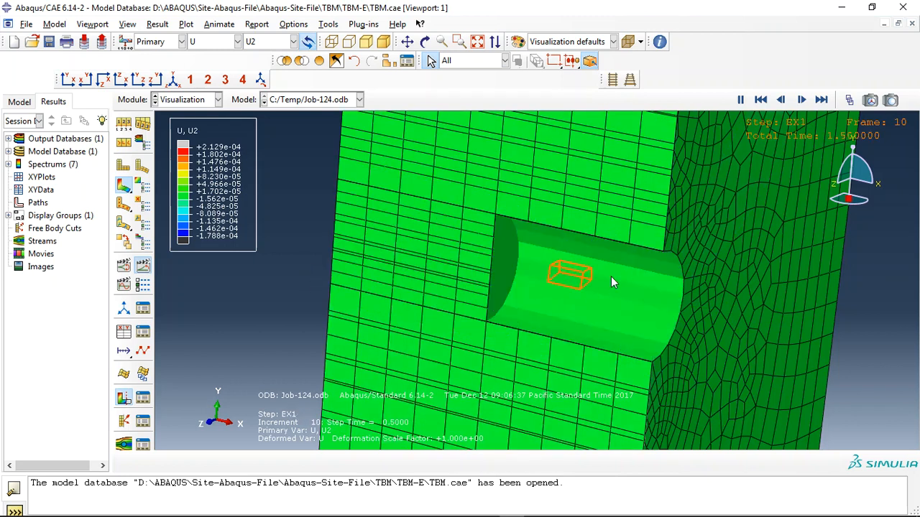
left_click(822, 100)
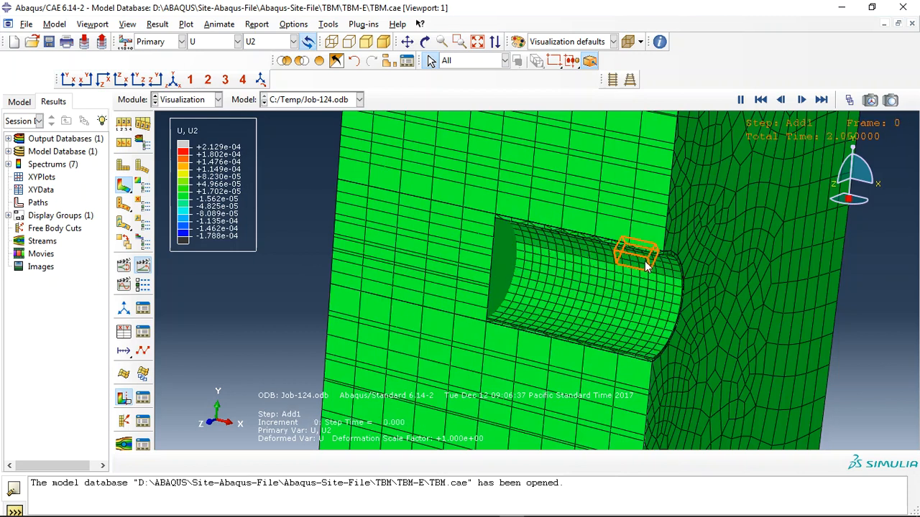
left_click(803, 99)
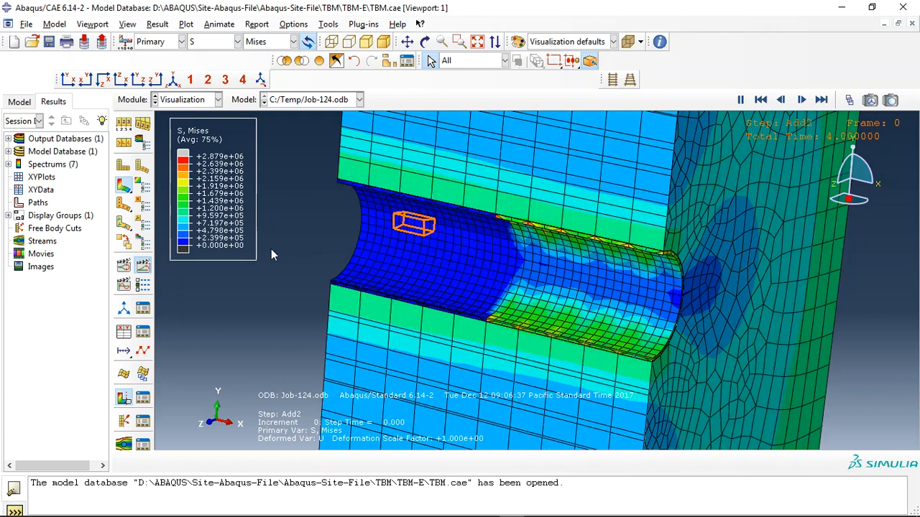
Step: Change the stress contour component to S22
left_click(802, 100)
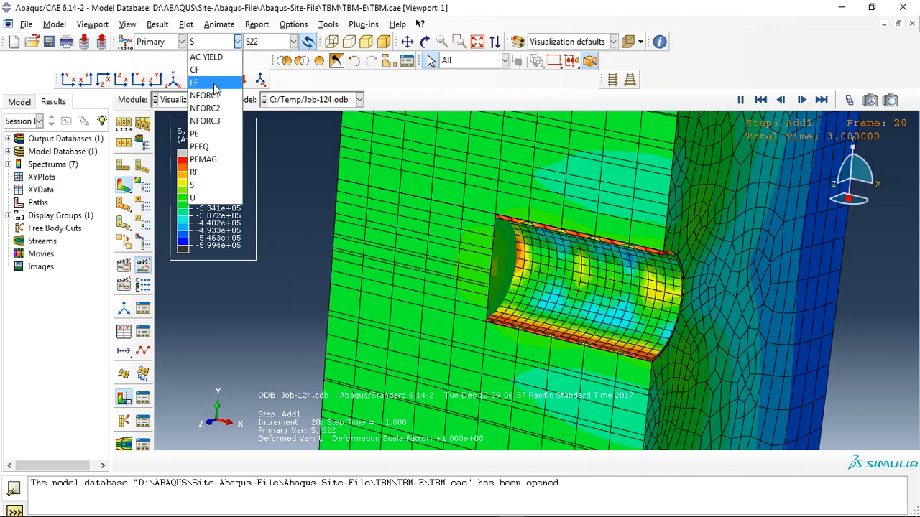
Step: Cycle the contour through LE max principal strain, CF, and NFORC2 outputs
left_click(195, 82)
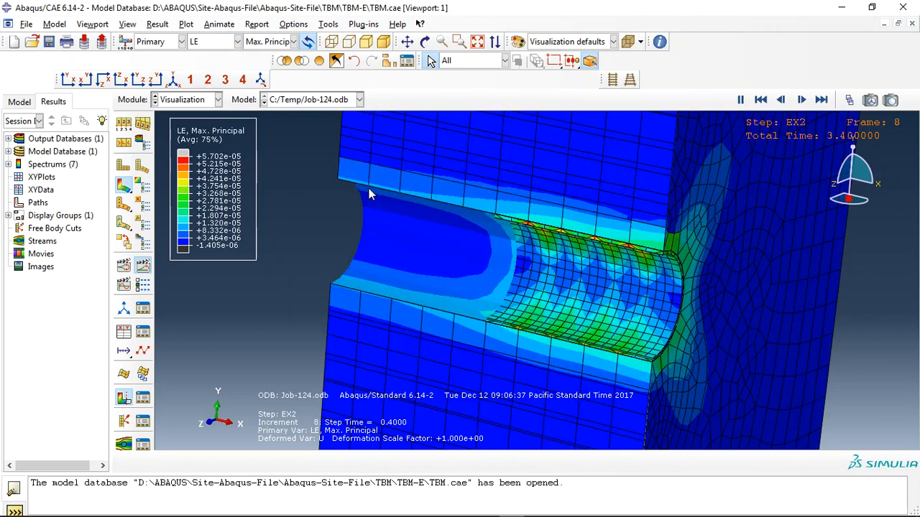
left_click(802, 100)
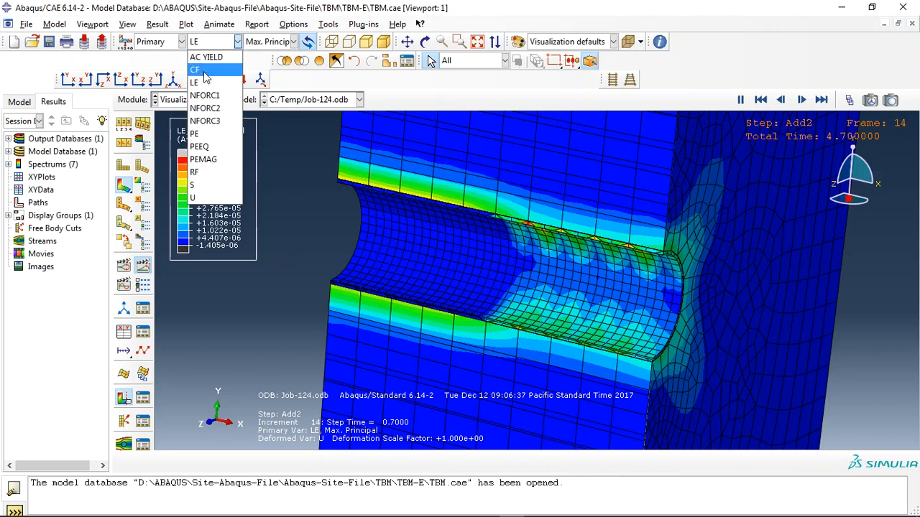
left_click(195, 69)
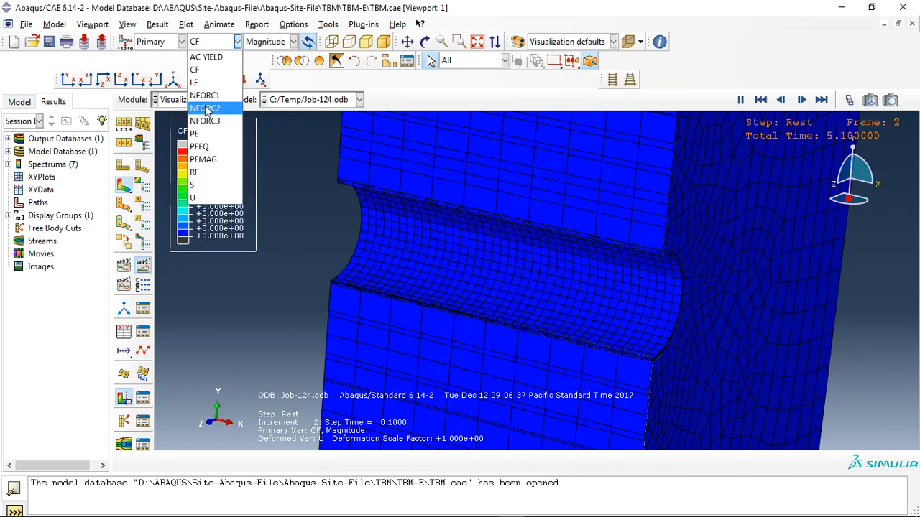
left_click(206, 108)
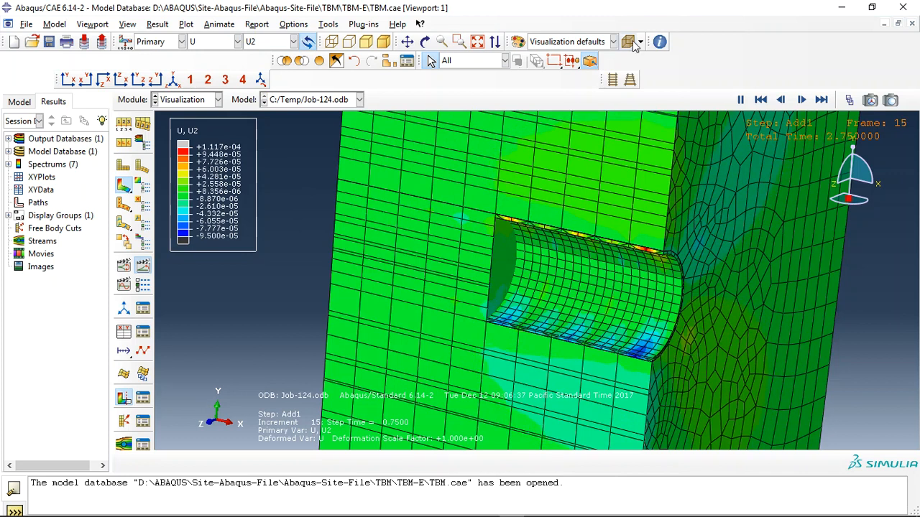
Step: Show only exterior model edges, then switch to the abaqusfem.com site in Chrome
left_click(628, 41)
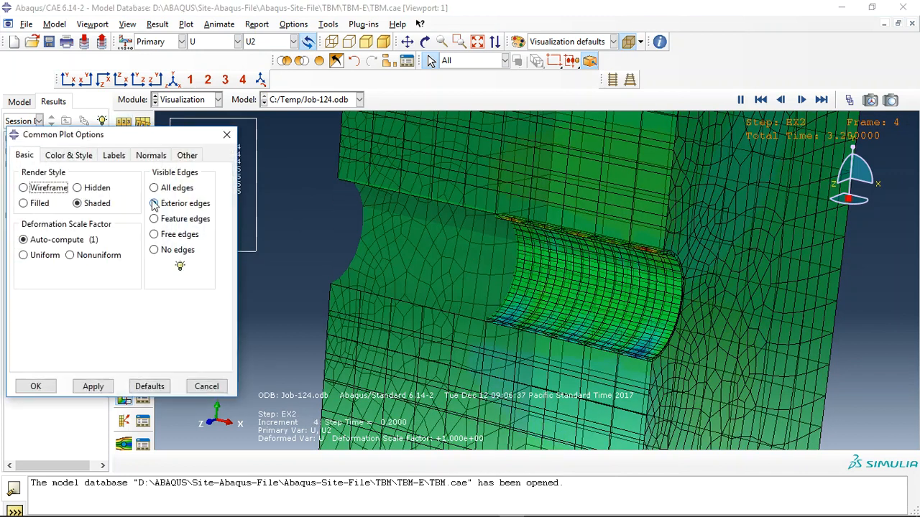
left_click(35, 386)
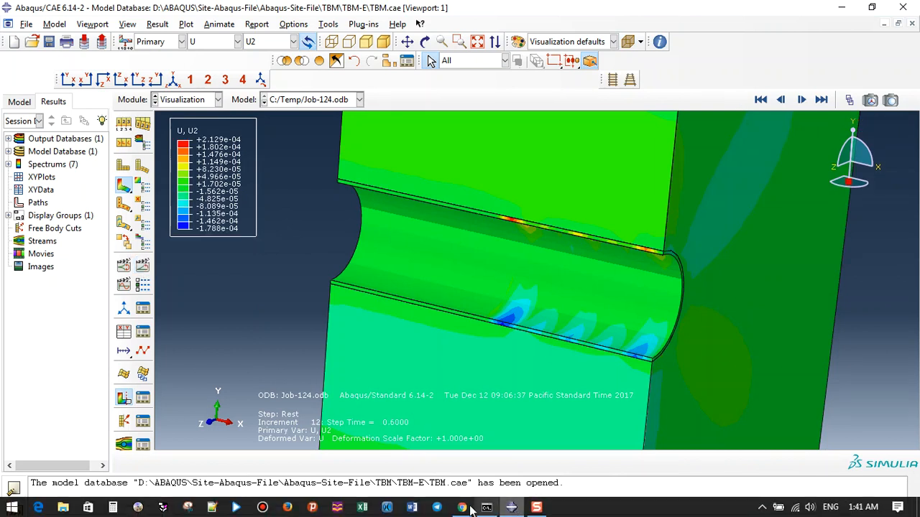
left_click(463, 506)
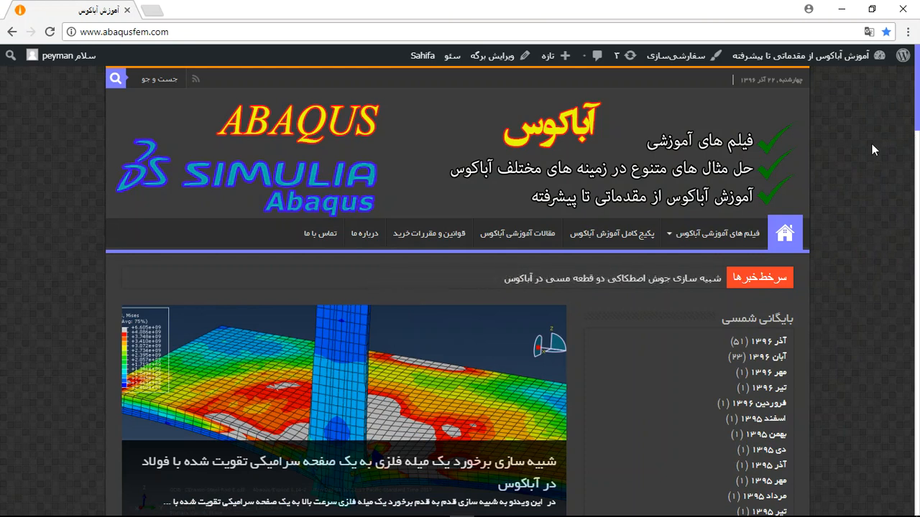
Step: Translate the Persian home page to English and scroll down toward the TBM Tunneling post
right_click(56, 126)
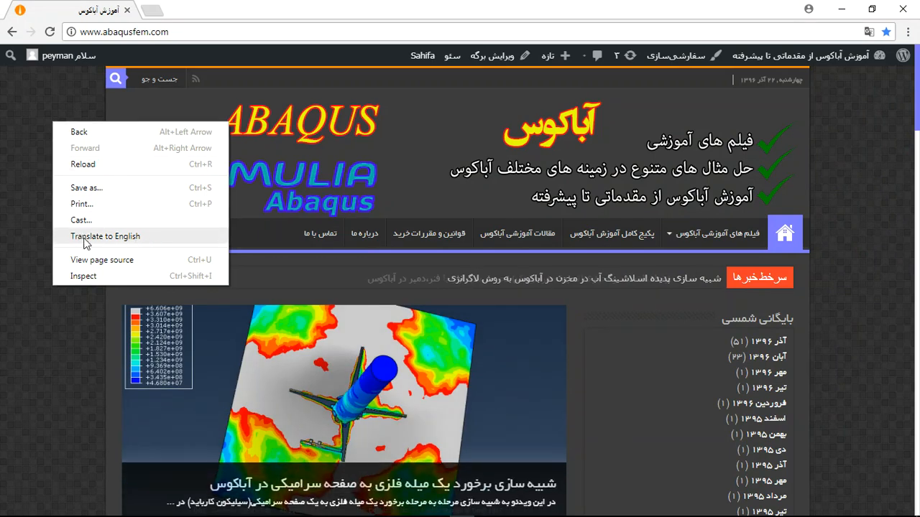
left_click(105, 236)
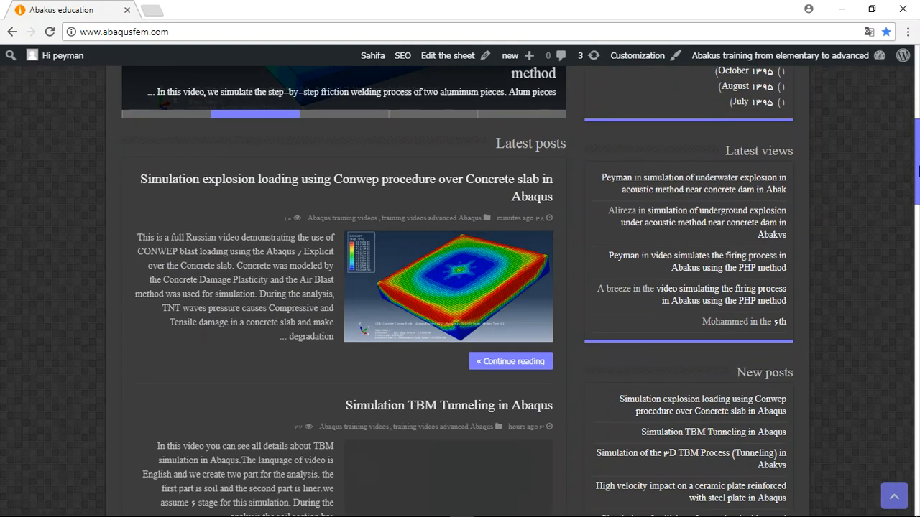
scroll("down", 3)
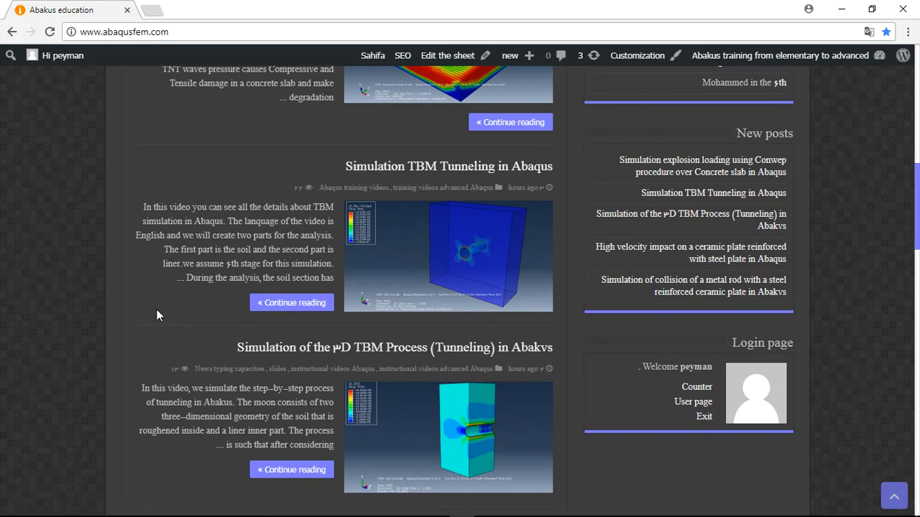
mouse_move(249, 220)
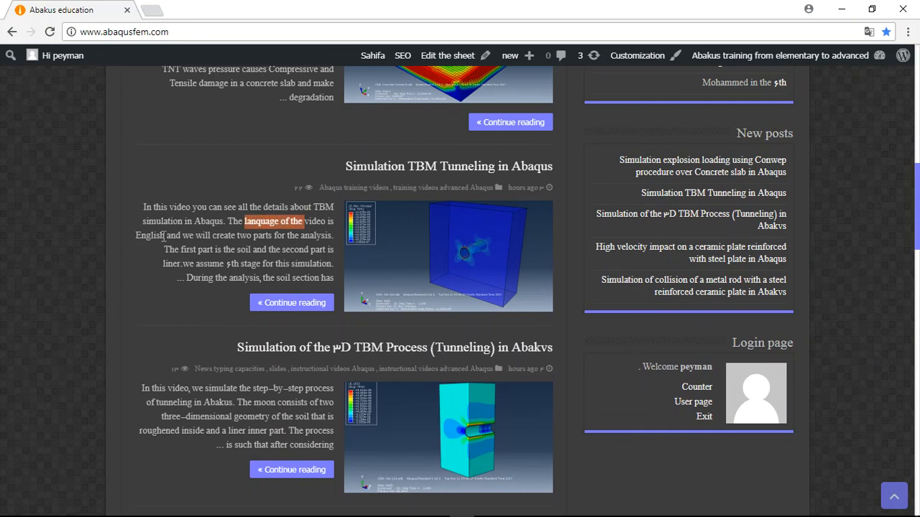
mouse_move(289, 306)
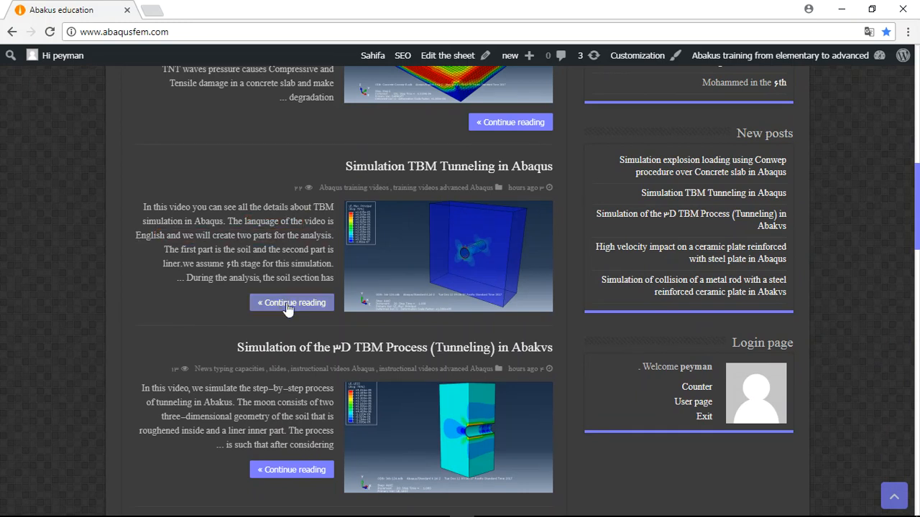
Step: Open the TBM Tunneling post and highlight its file price and Bitcoins payment note
left_click(291, 303)
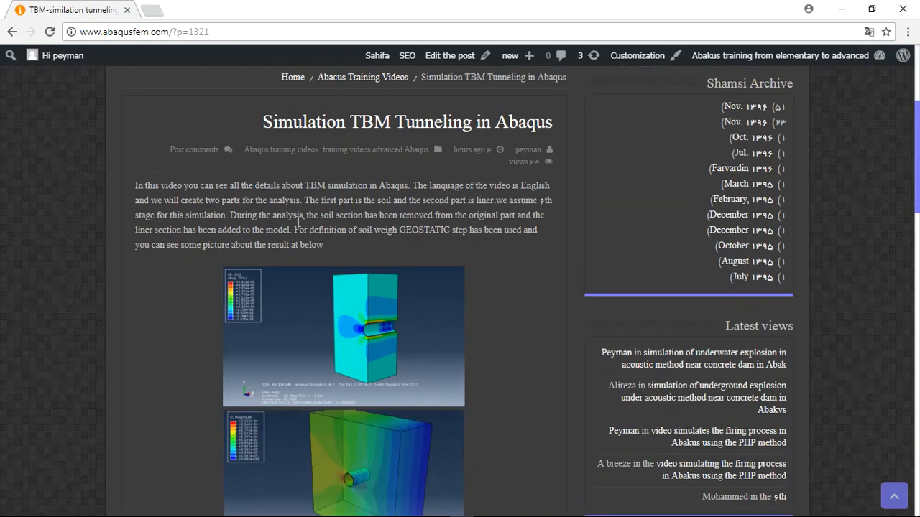
mouse_move(773, 259)
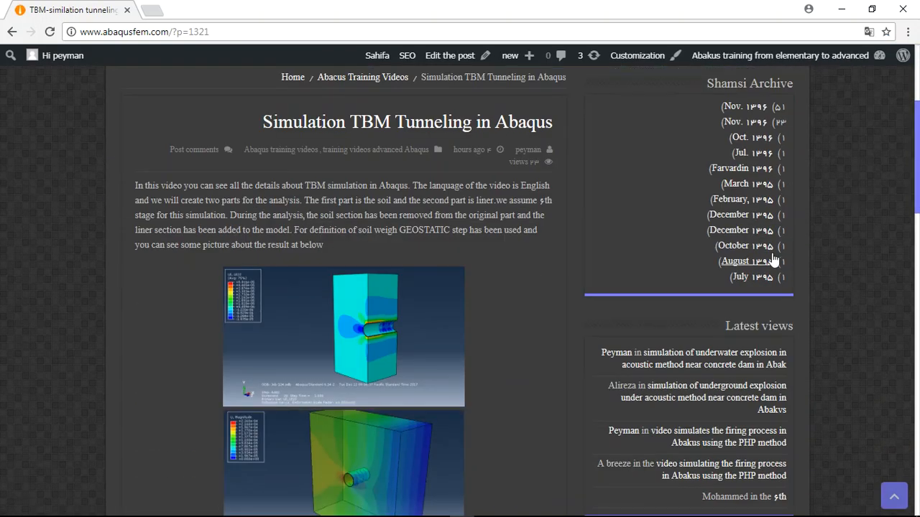
scroll("down", 3)
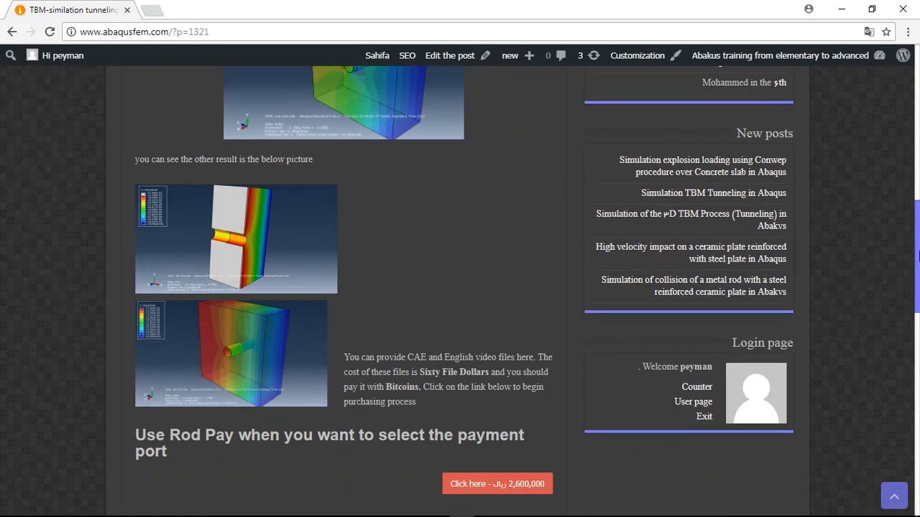
scroll("down", 3)
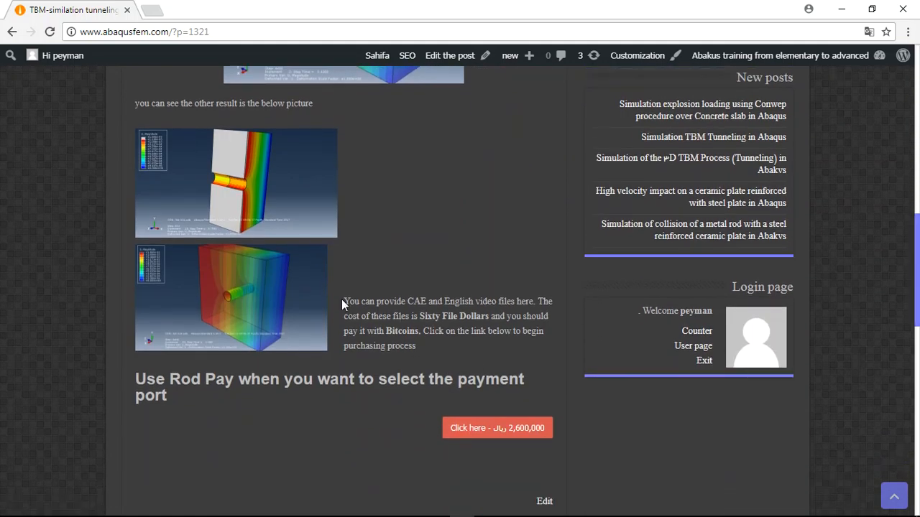
left_click_drag(344, 316, 415, 346)
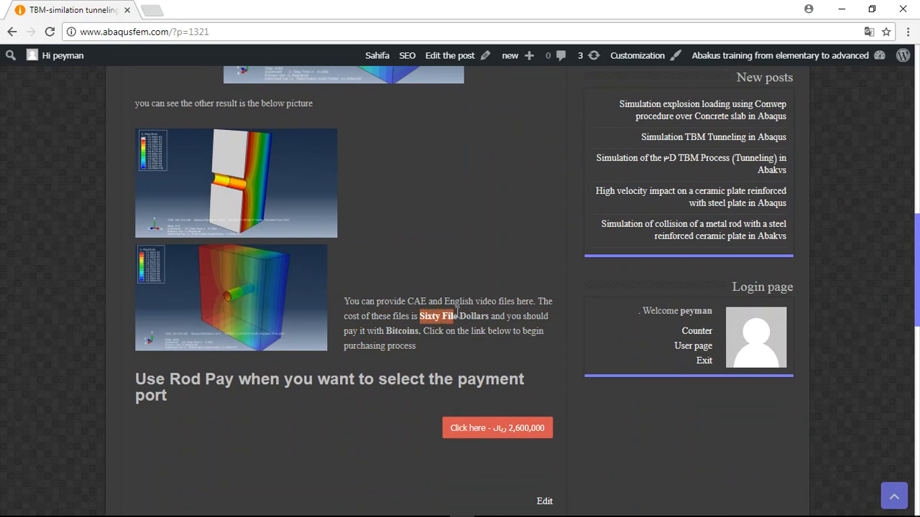
mouse_move(465, 349)
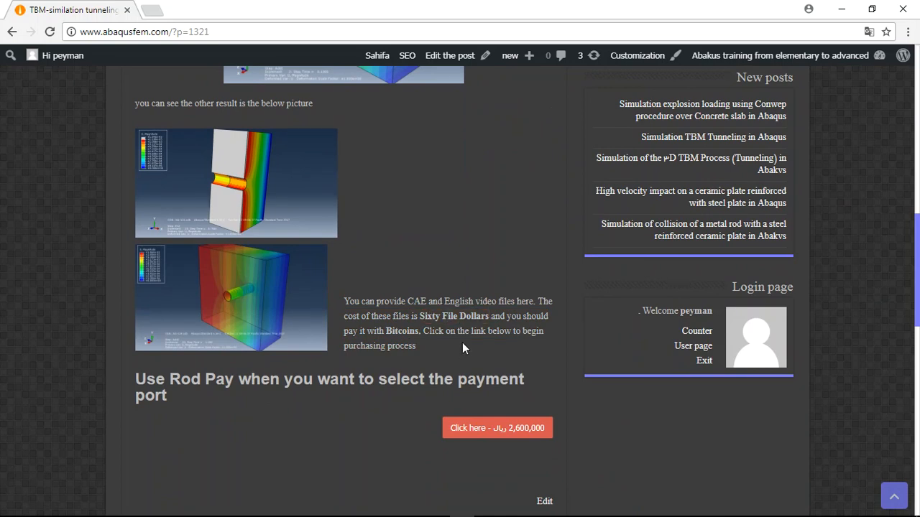
double_click(399, 330)
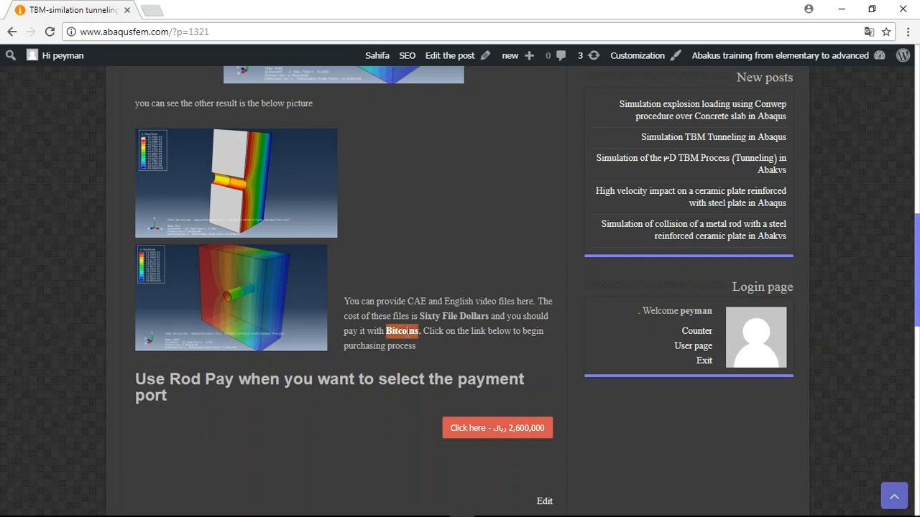
mouse_move(293, 406)
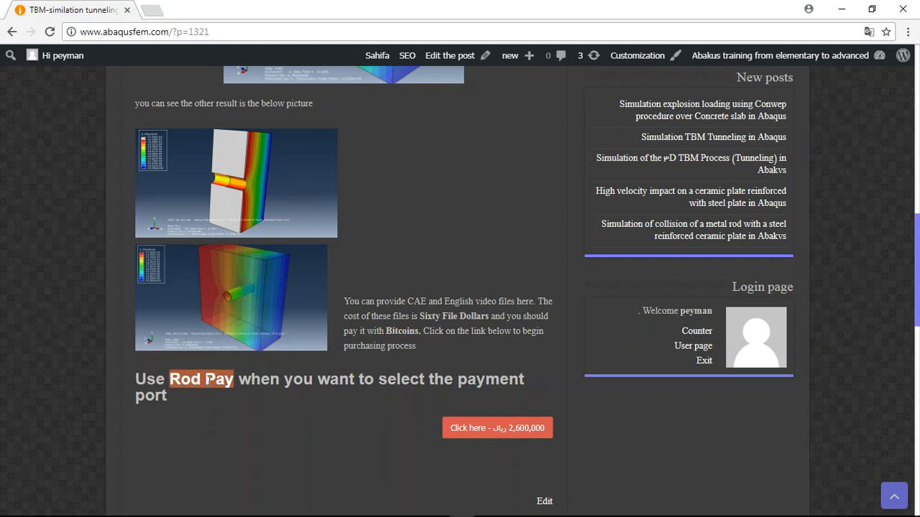
mouse_move(207, 395)
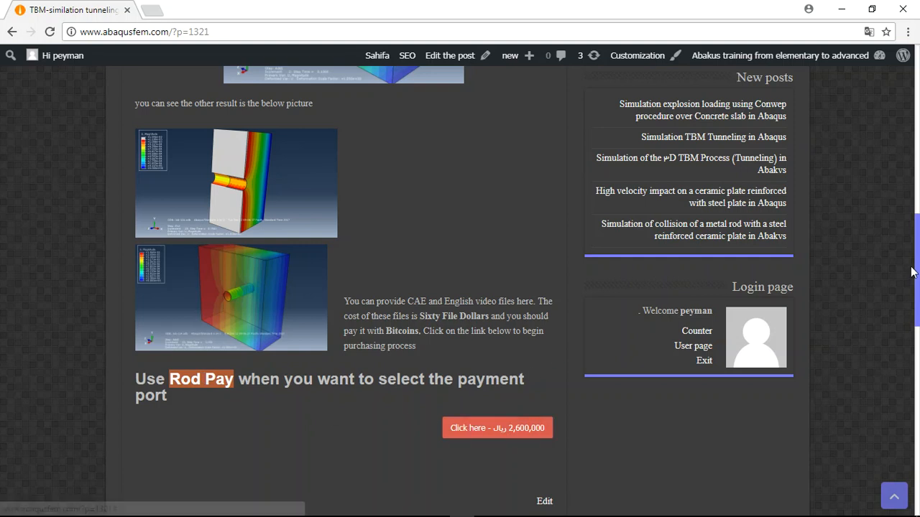
mouse_move(914, 271)
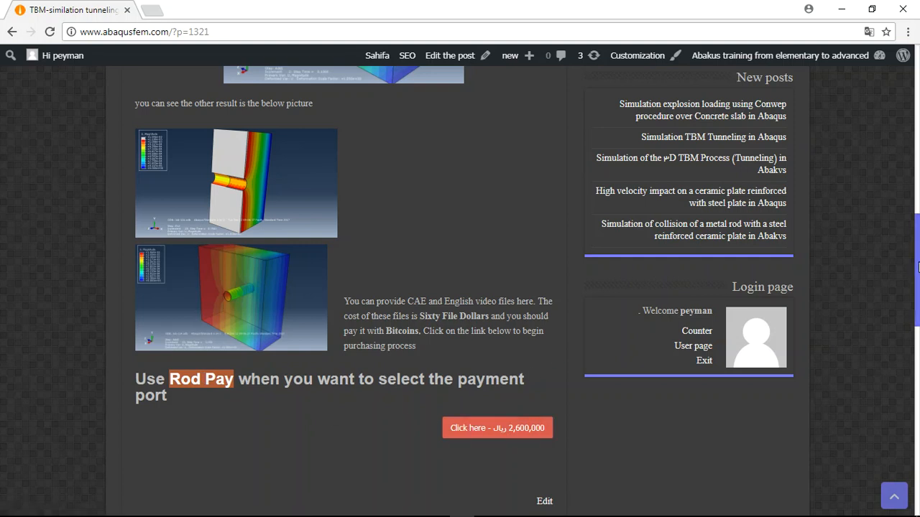